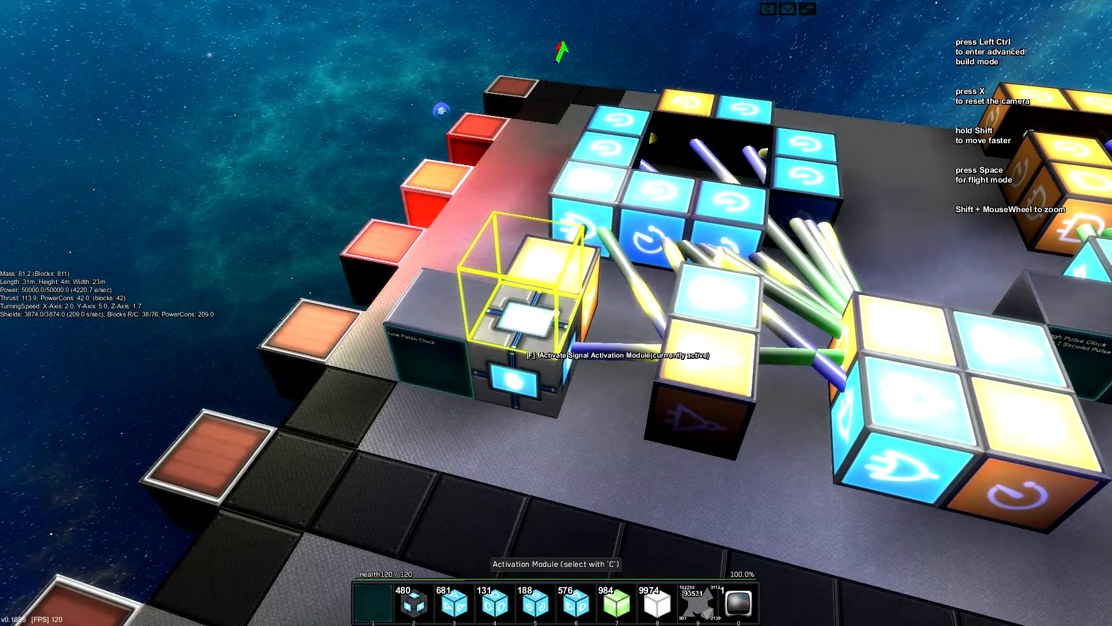
Trigger the activation module (F) to start the pulse clock running
{"action": "key", "text": "f"}
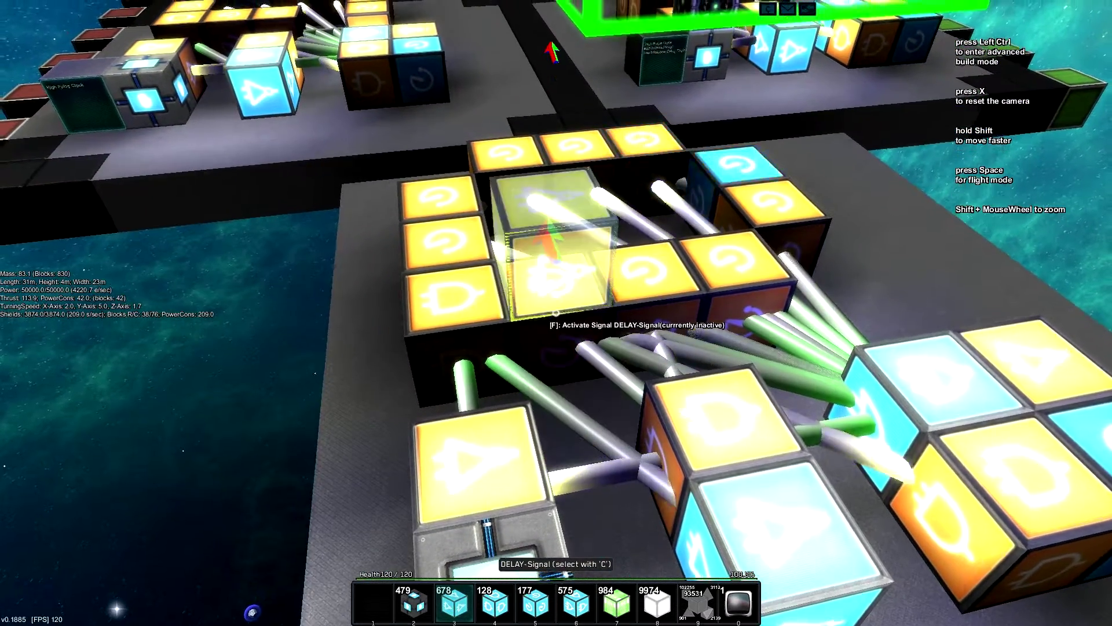
Fire a signal into the delay-signal loop with F so the ring reads active
{"action": "key", "text": "f"}
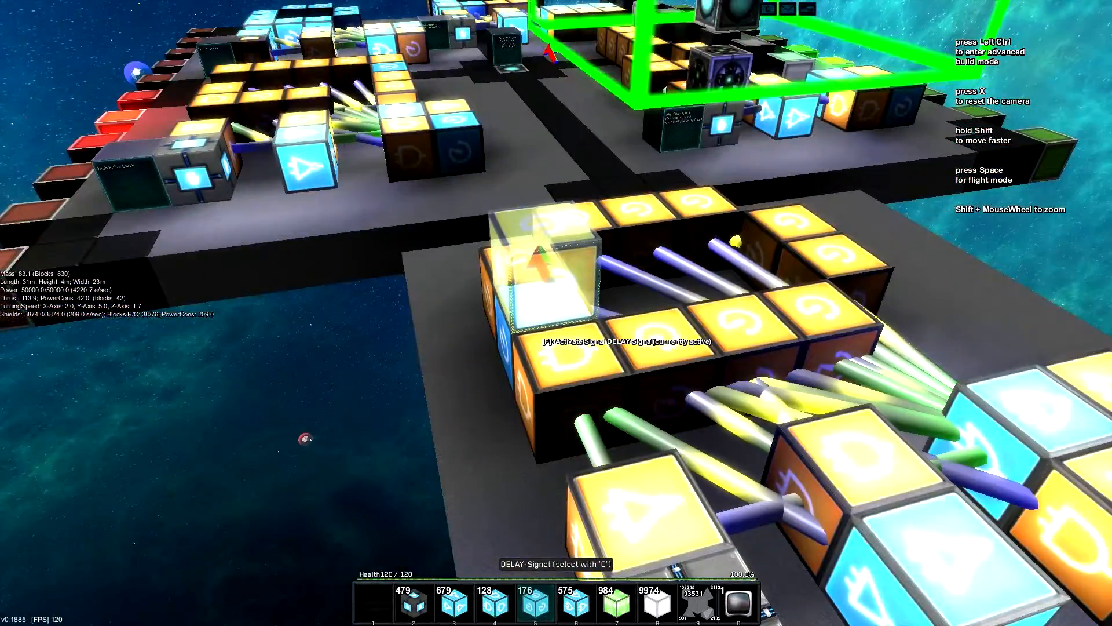
Toggle a DELAY-Signal block with F to send a pulse around the loop
{"action": "key", "text": "f"}
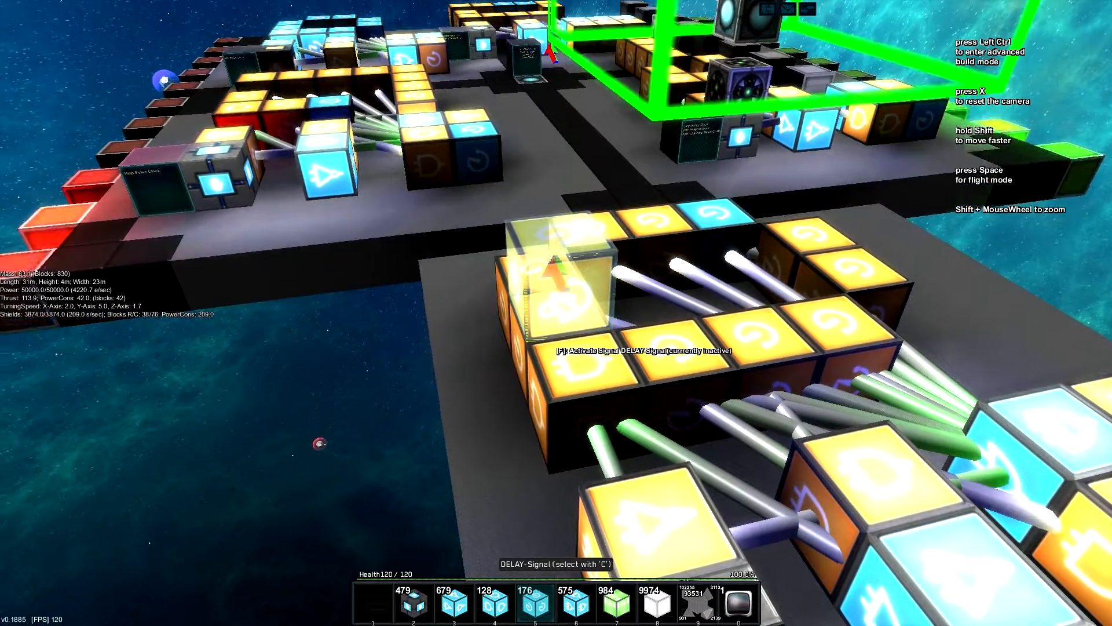